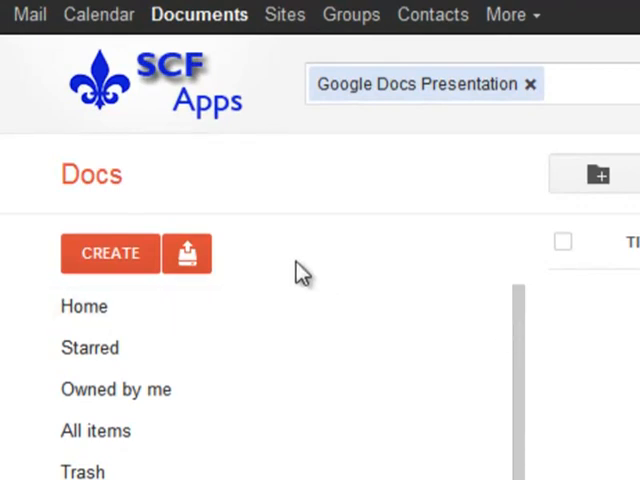
mouse_move(186, 252)
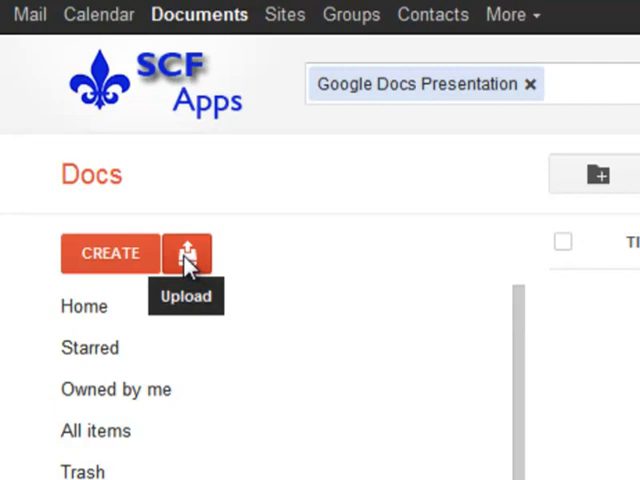
Step: Reveal the upload choices next to Create in the document list
click(186, 252)
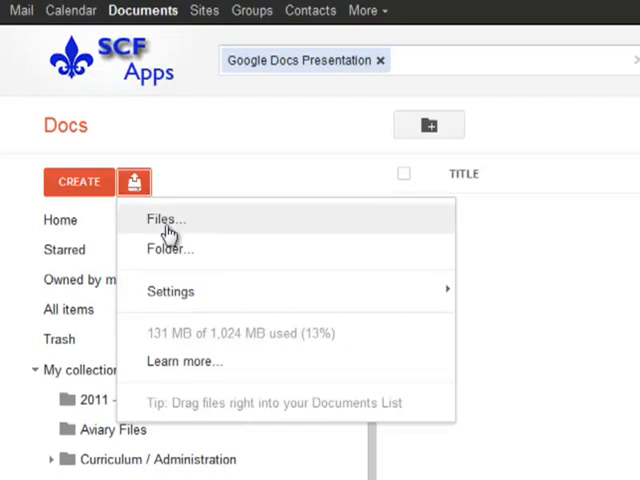
mouse_move(176, 232)
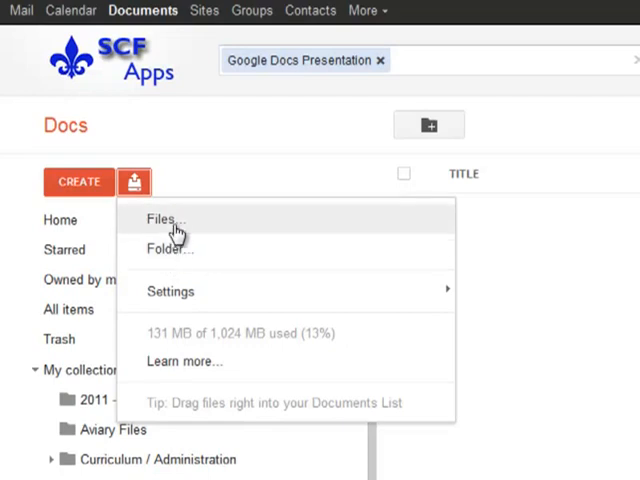
mouse_move(176, 228)
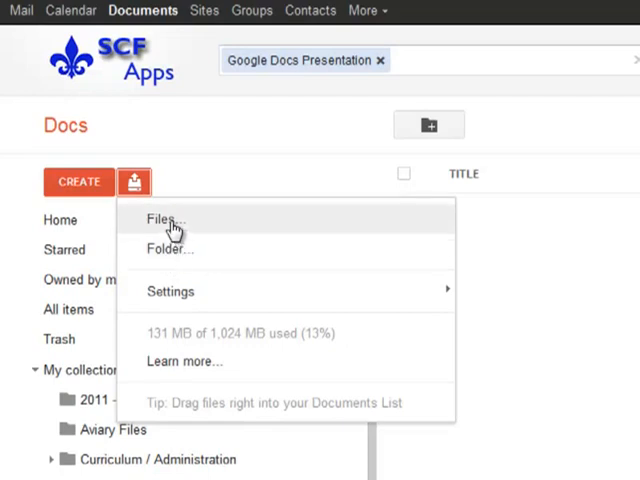
Step: Choose Files..., then select Sleep Away from the Music library as the upload
click(166, 220)
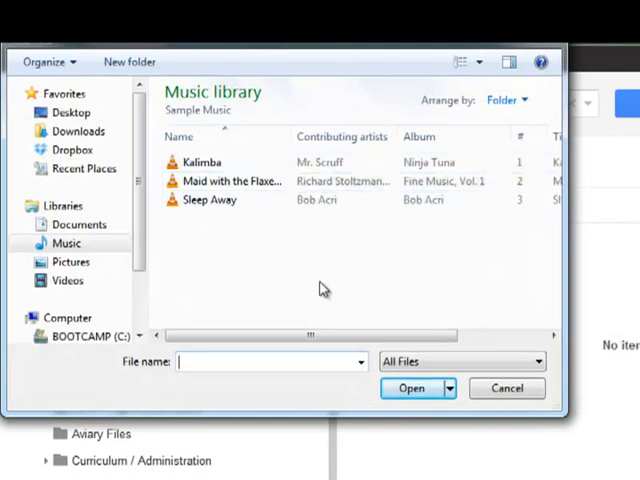
mouse_move(316, 292)
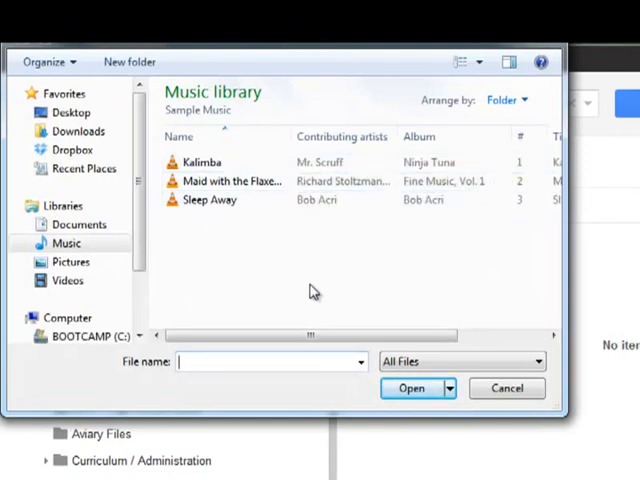
mouse_move(248, 248)
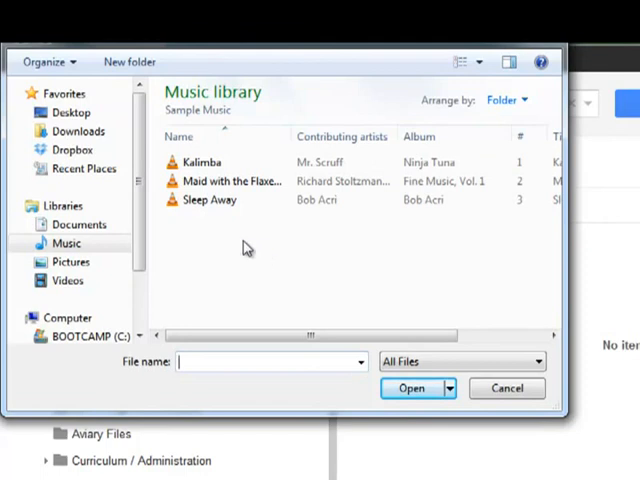
mouse_move(90, 224)
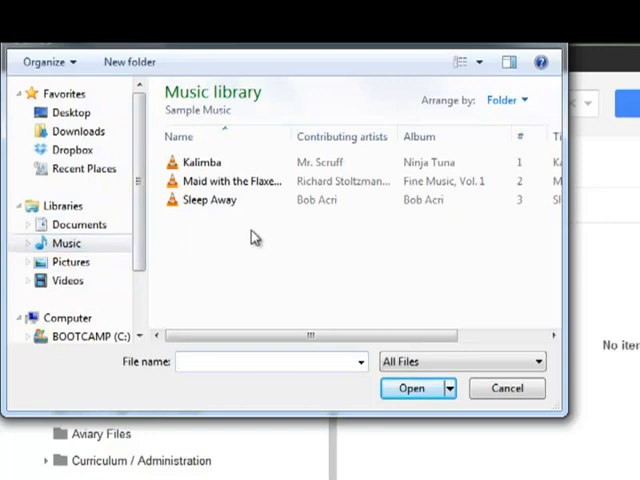
click(210, 200)
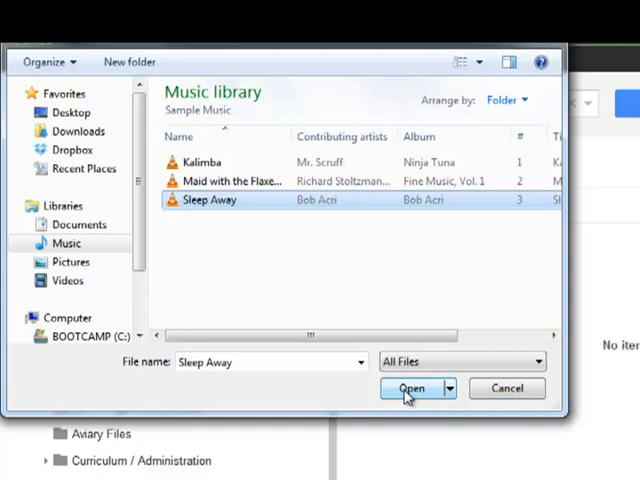
click(412, 388)
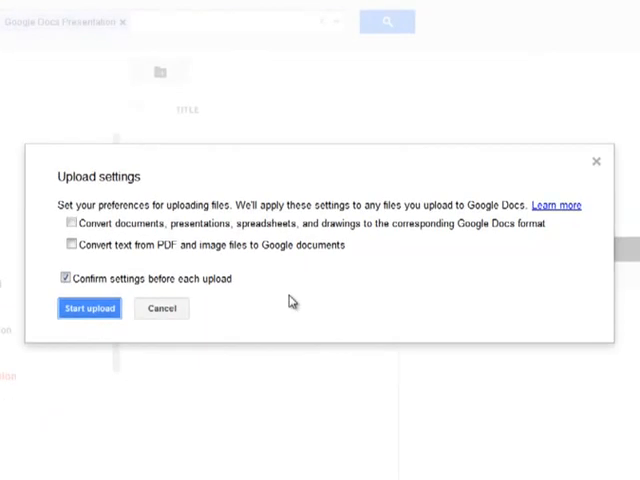
mouse_move(42, 172)
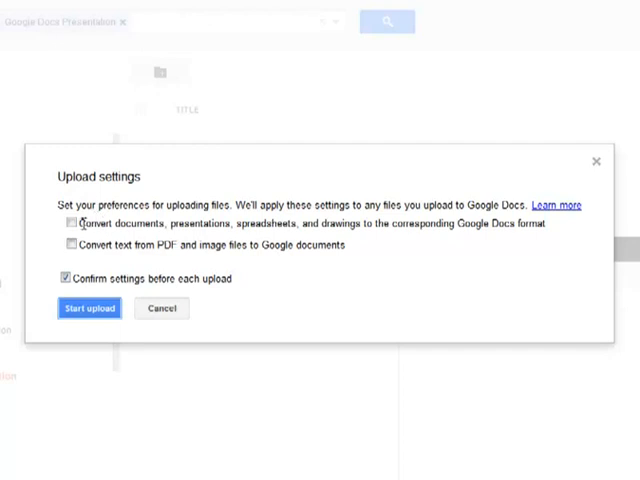
Step: Leave conversion to Google Docs format off and start uploading Sleep Away.mp3
click(72, 224)
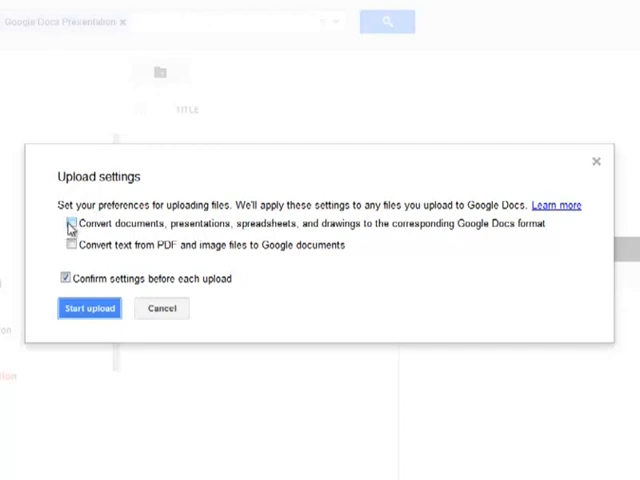
click(72, 224)
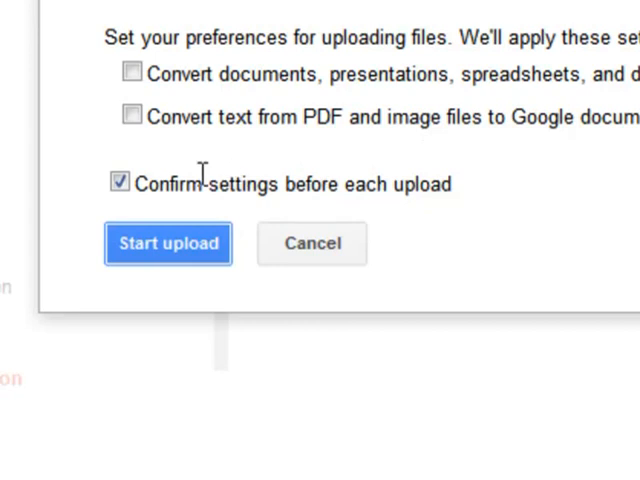
click(168, 244)
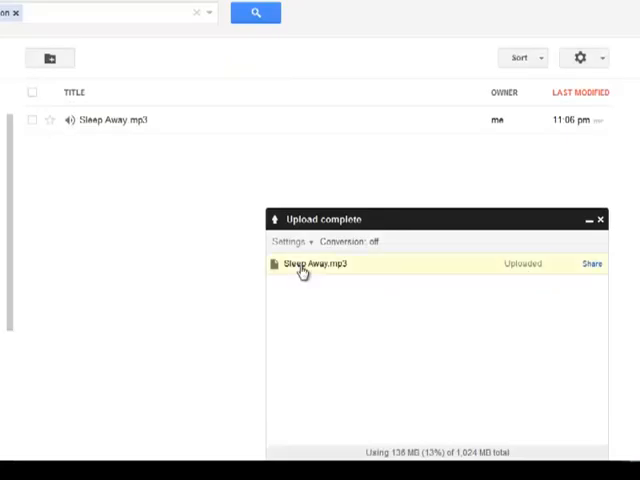
mouse_move(208, 258)
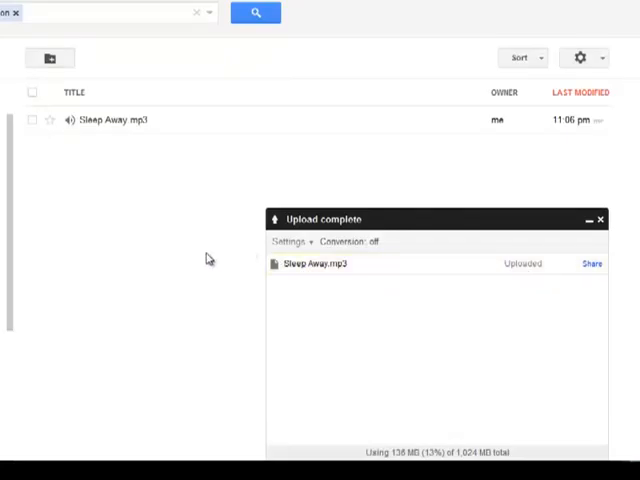
mouse_move(136, 160)
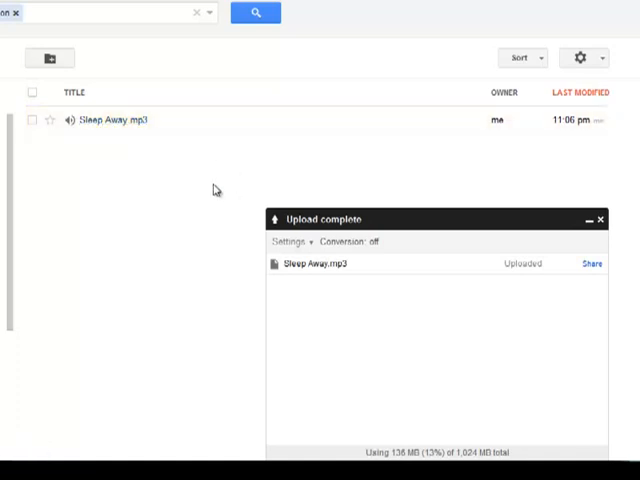
mouse_move(44, 166)
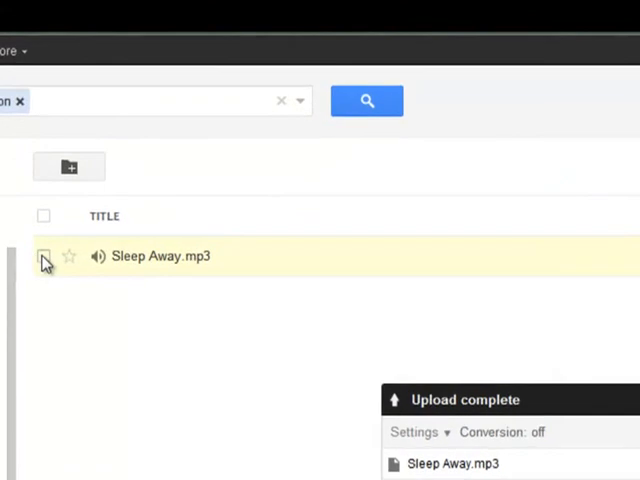
Step: Select Sleep Away.mp3 in the list and bring up its More actions
click(44, 256)
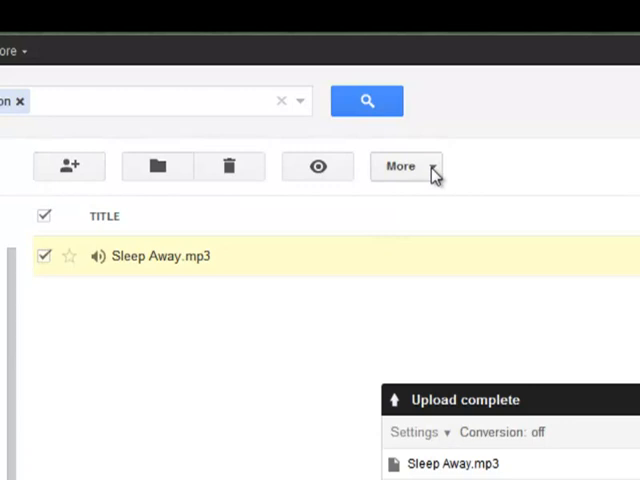
click(400, 166)
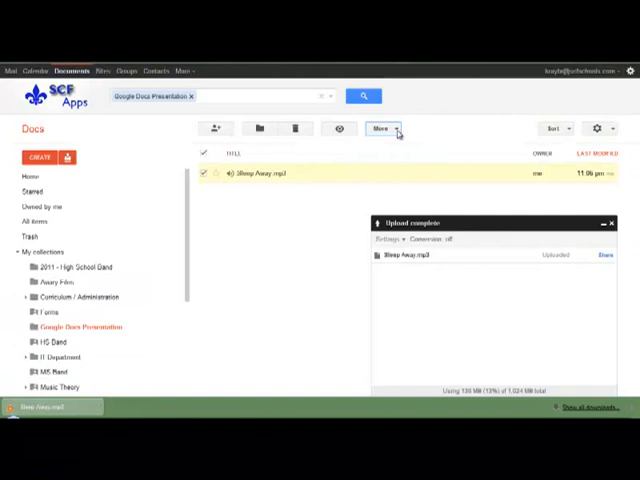
mouse_move(360, 176)
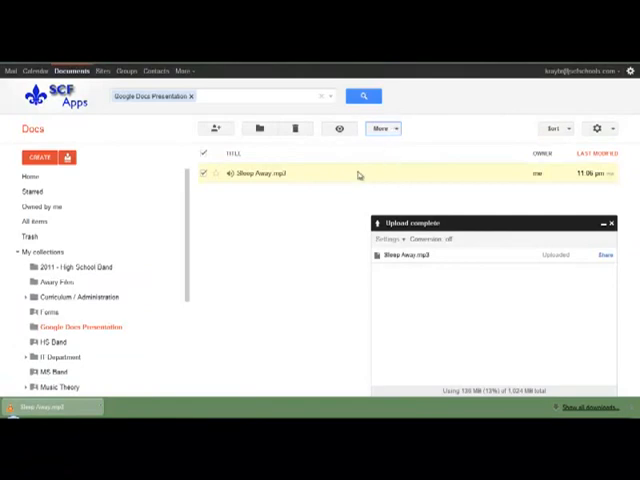
Step: Reach the sharing settings for Sleep Away.mp3 from the More > Share menu
click(380, 128)
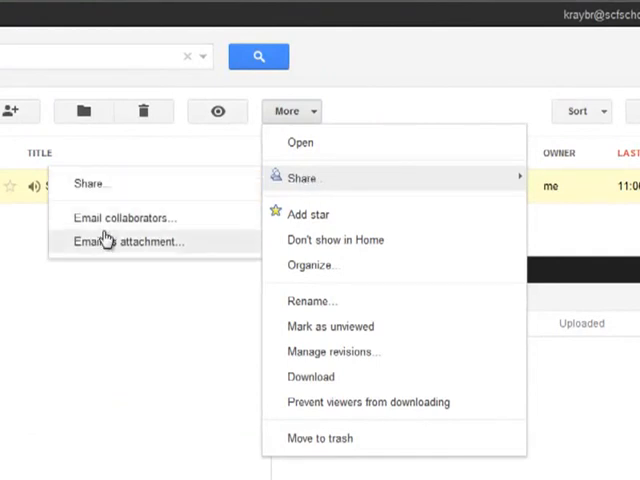
mouse_move(90, 184)
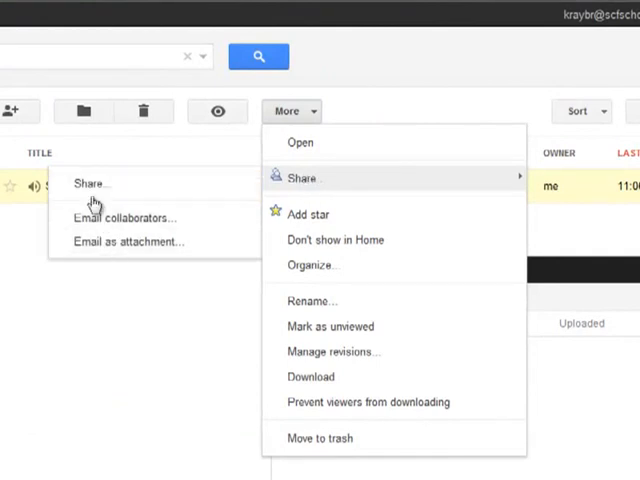
click(92, 184)
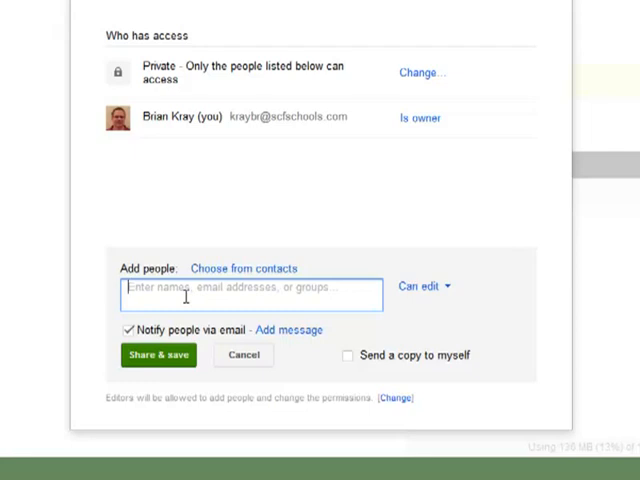
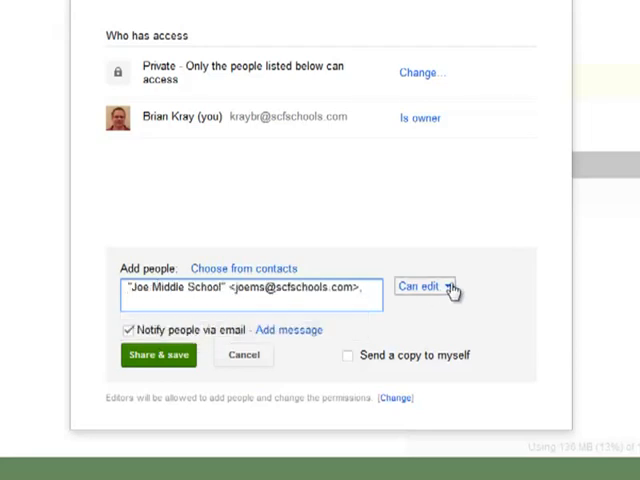
Step: Add 'joem' (Joe Middle School) with Can view access, save, and close sharing
click(424, 288)
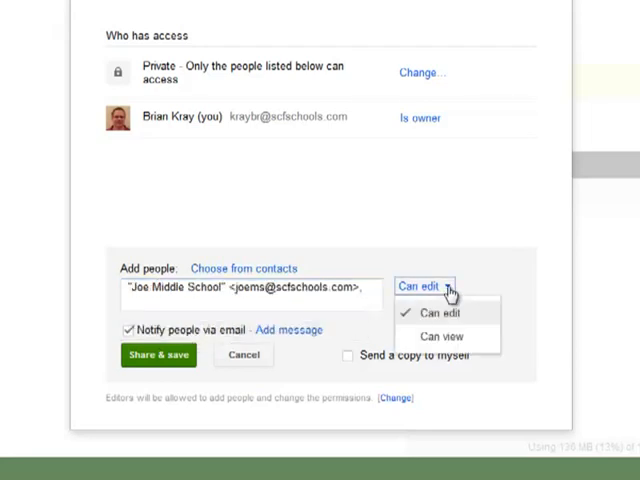
click(444, 336)
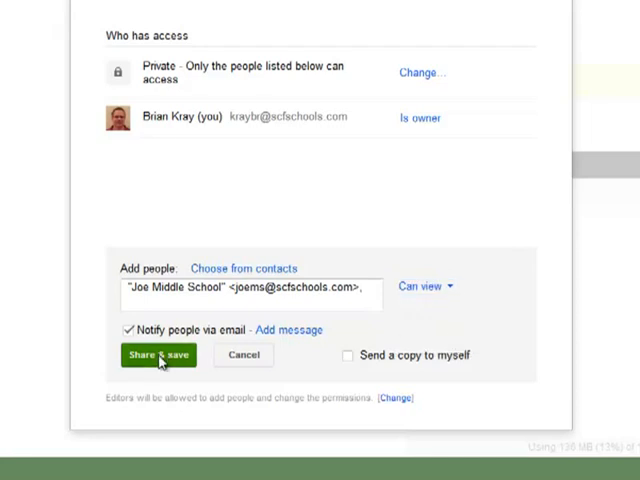
click(158, 356)
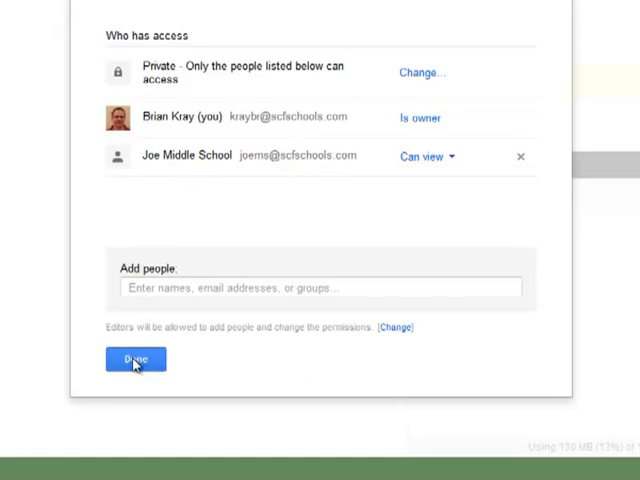
click(136, 360)
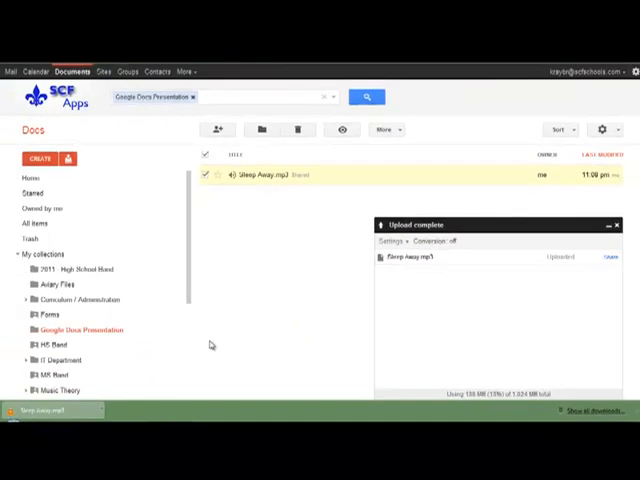